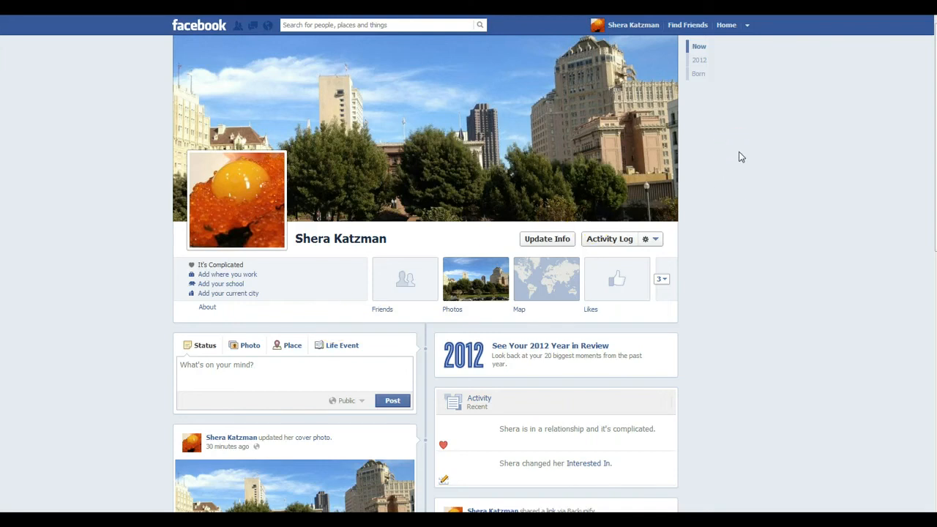
# - Go full screen and expand the account menu next to Home
pyautogui.press('F11')
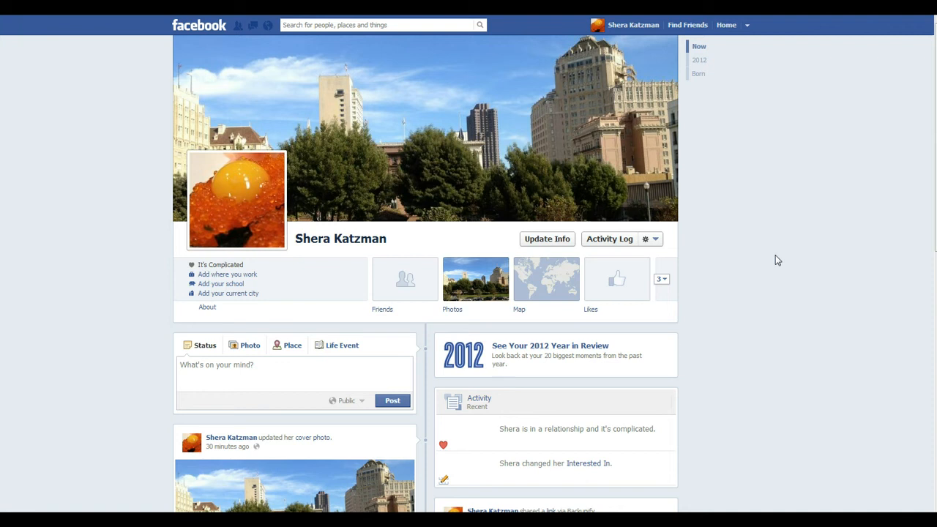
pyautogui.moveTo(645, 32)
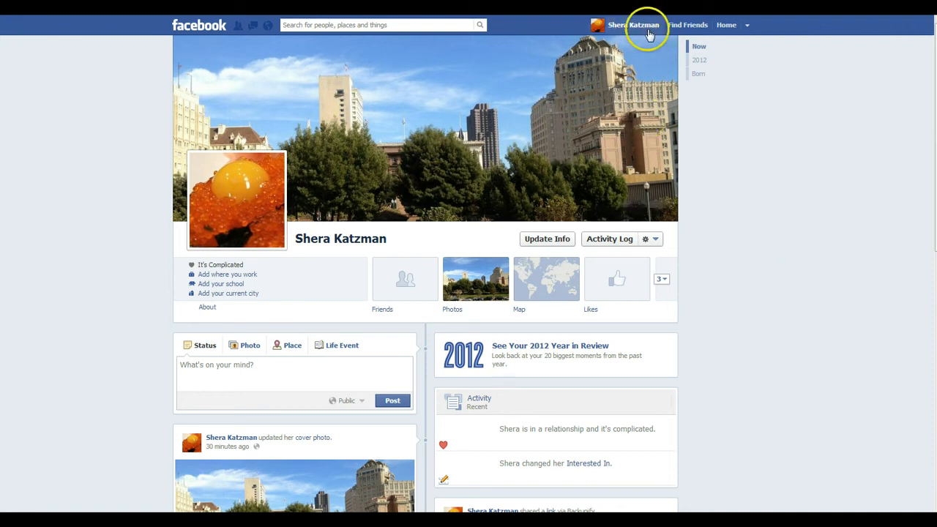
pyautogui.moveTo(746, 25)
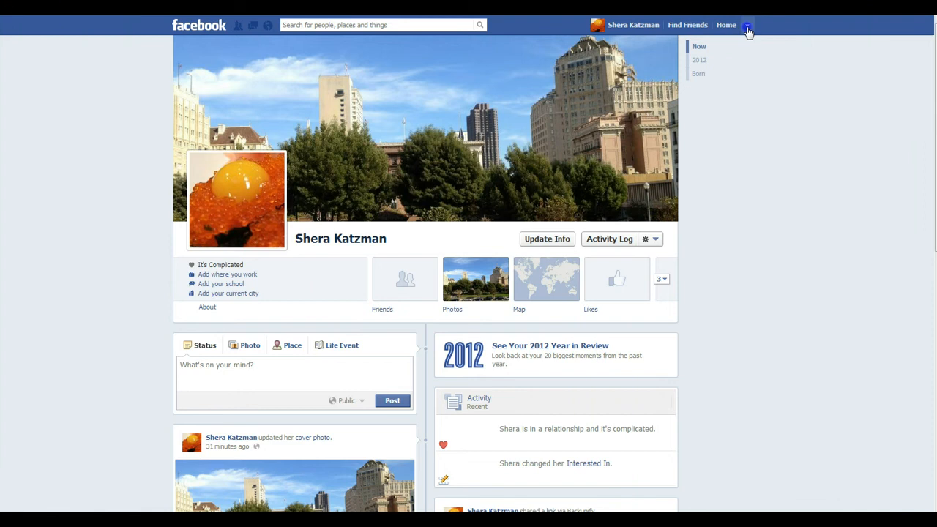
pyautogui.click(746, 25)
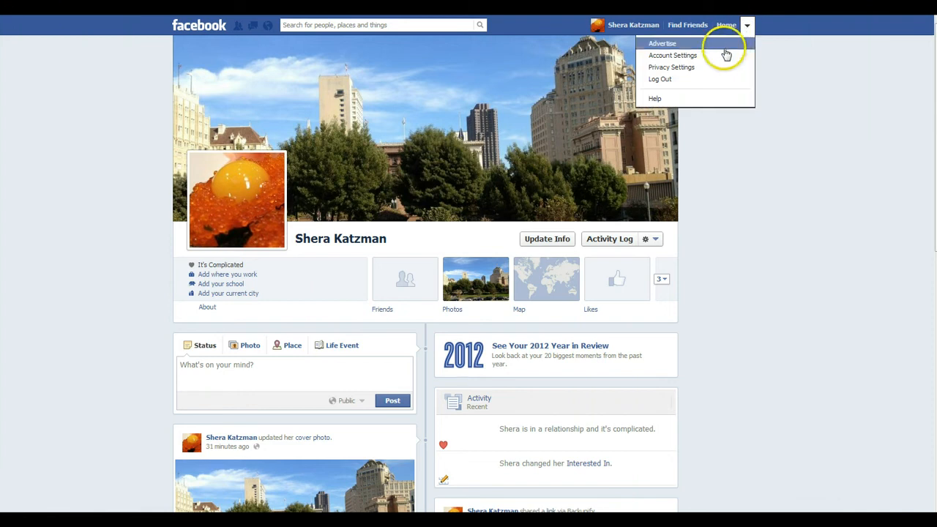
pyautogui.moveTo(672, 55)
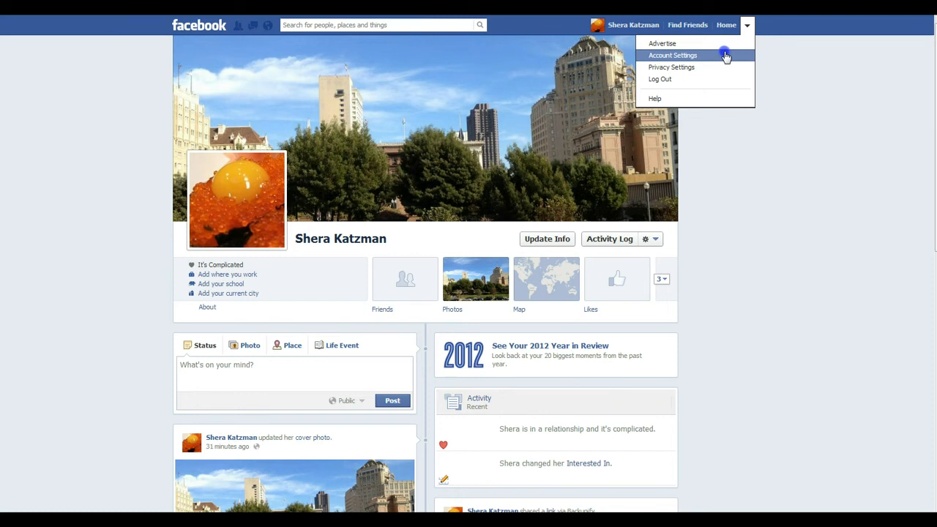
# - Choose Account Settings to reach the General Account Settings page
pyautogui.click(672, 56)
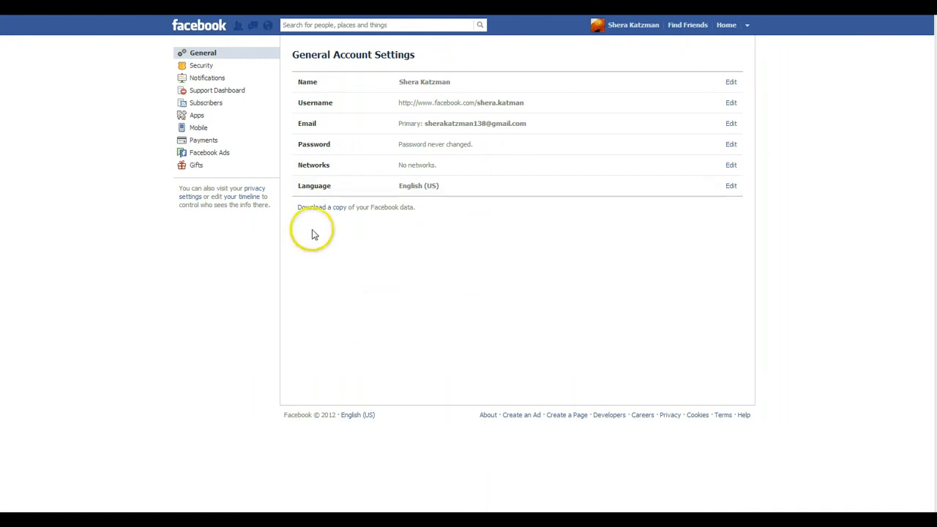
pyautogui.moveTo(321, 211)
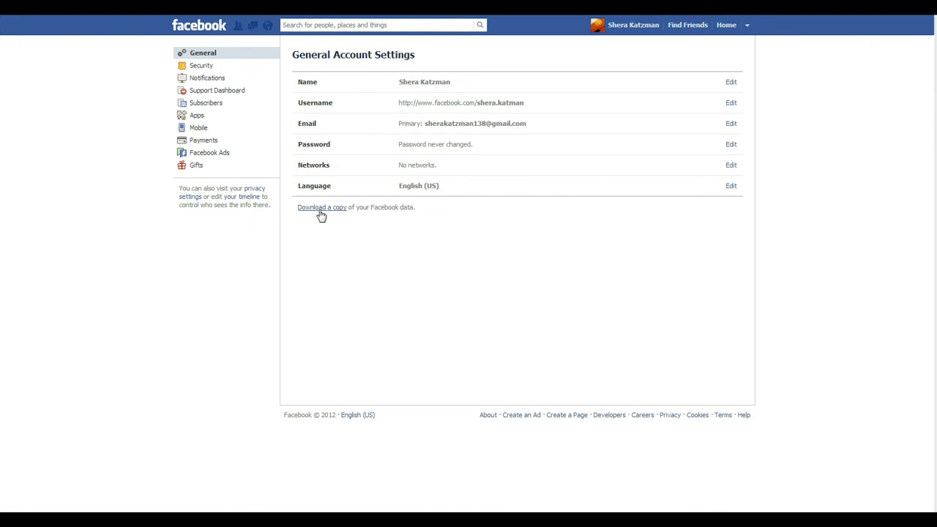
# - Request a downloadable copy of the account's data, now marked Pending
pyautogui.click(322, 207)
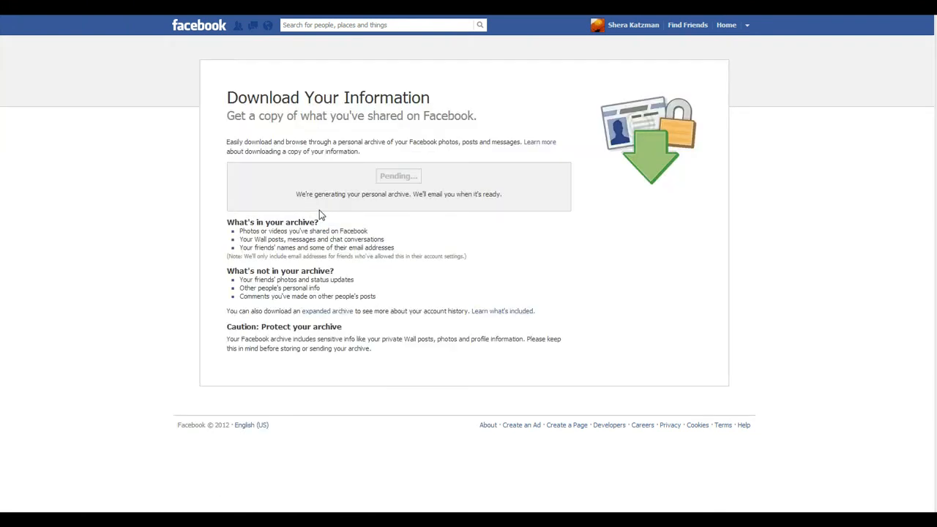
pyautogui.moveTo(457, 246)
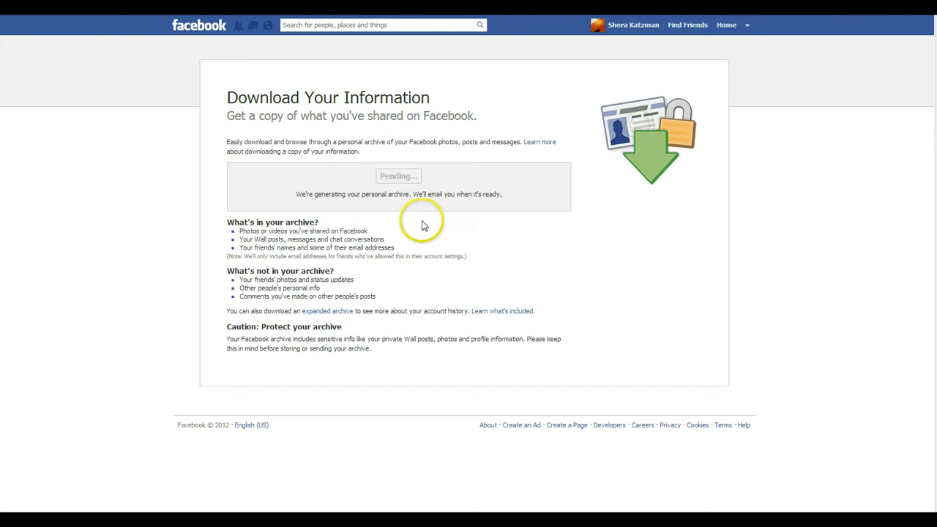
pyautogui.moveTo(406, 197)
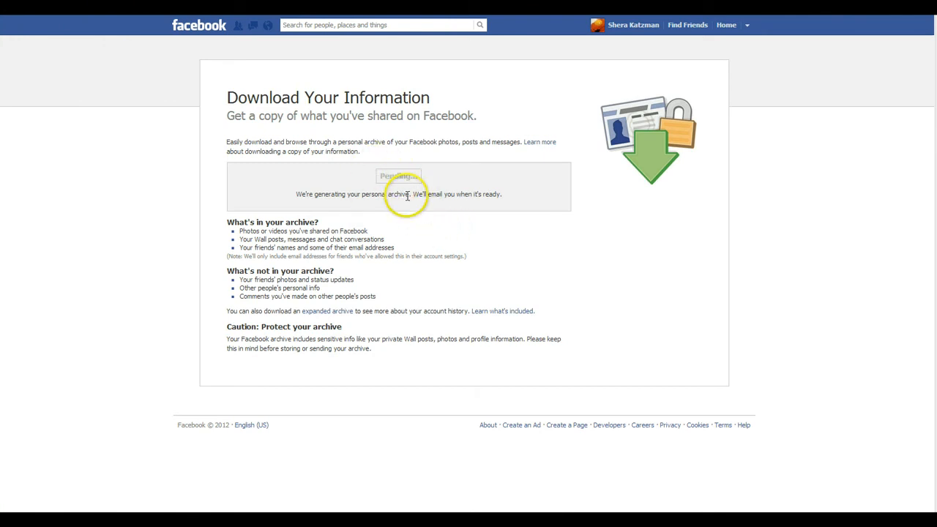
pyautogui.moveTo(442, 178)
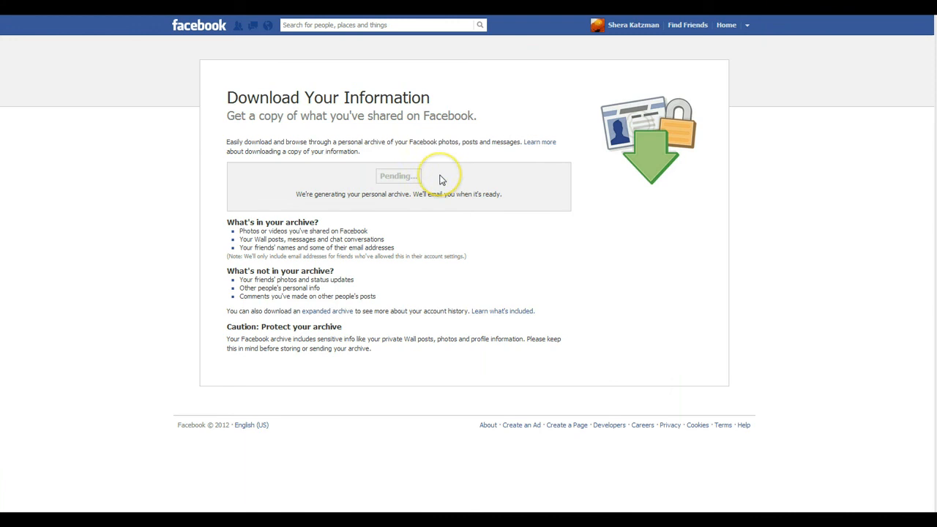
pyautogui.moveTo(398, 174)
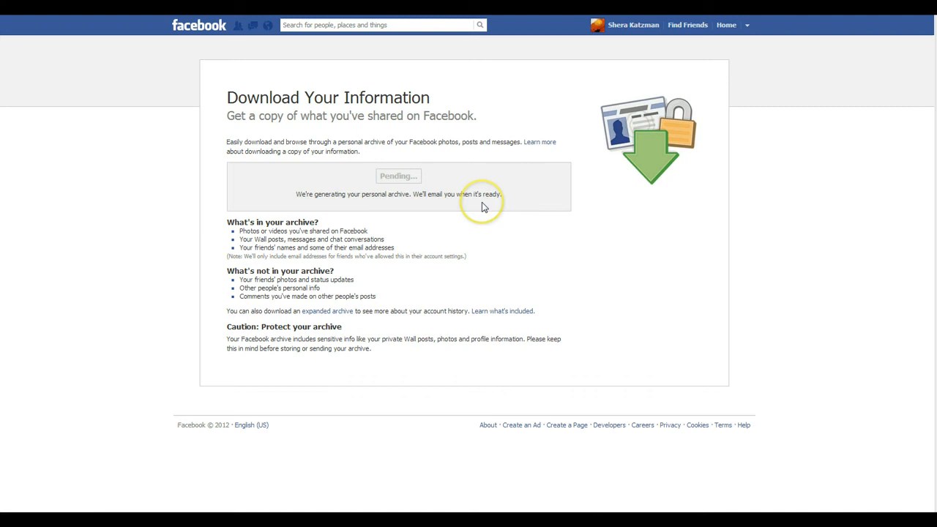
pyautogui.moveTo(350, 325)
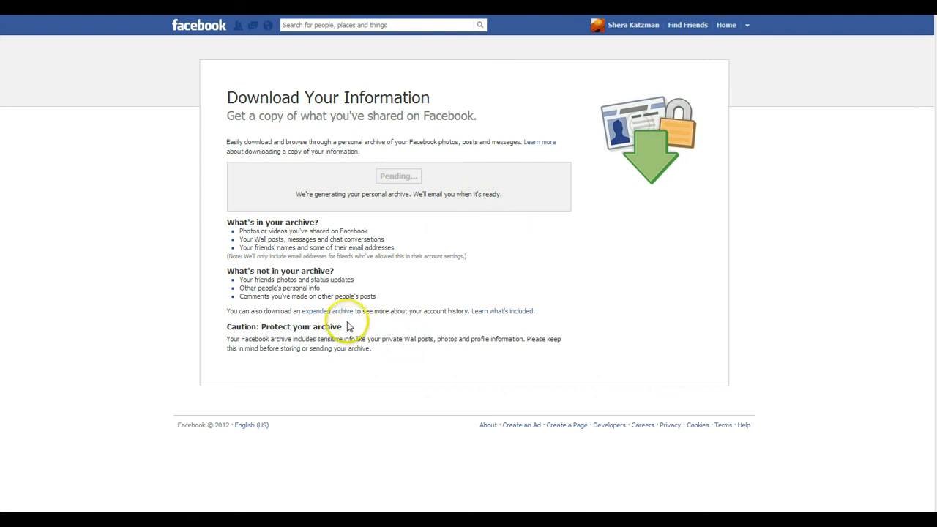
pyautogui.moveTo(407, 308)
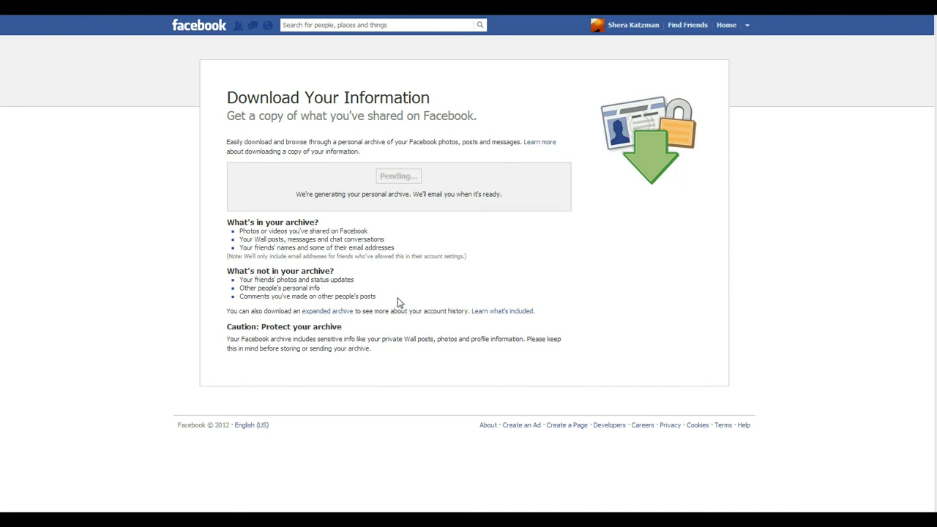
pyautogui.moveTo(407, 184)
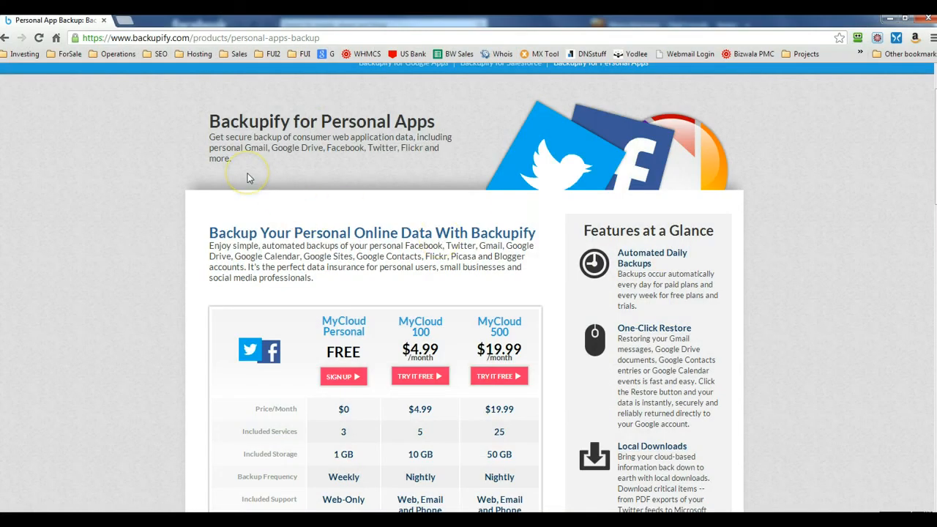
pyautogui.moveTo(446, 255)
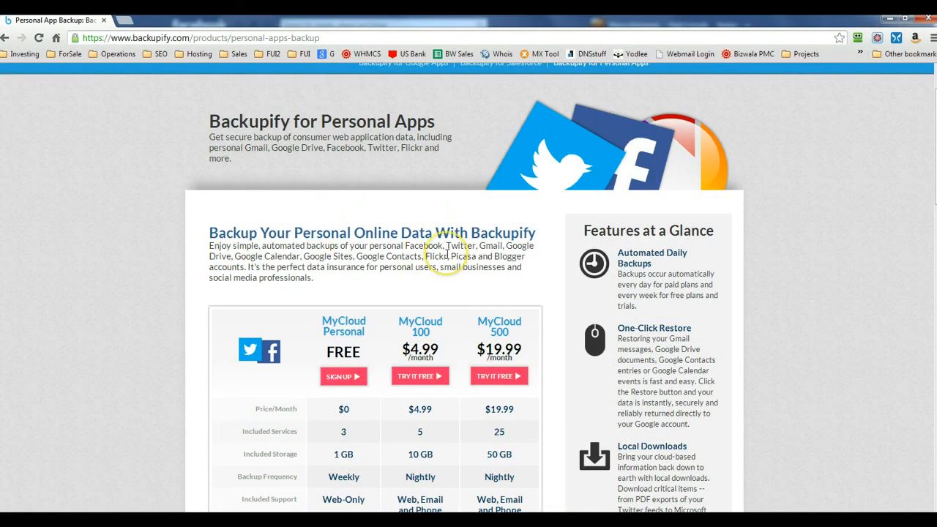
# - Scroll down to the MyCloud Personal, 100 and 500 pricing table
pyautogui.scroll(-3)
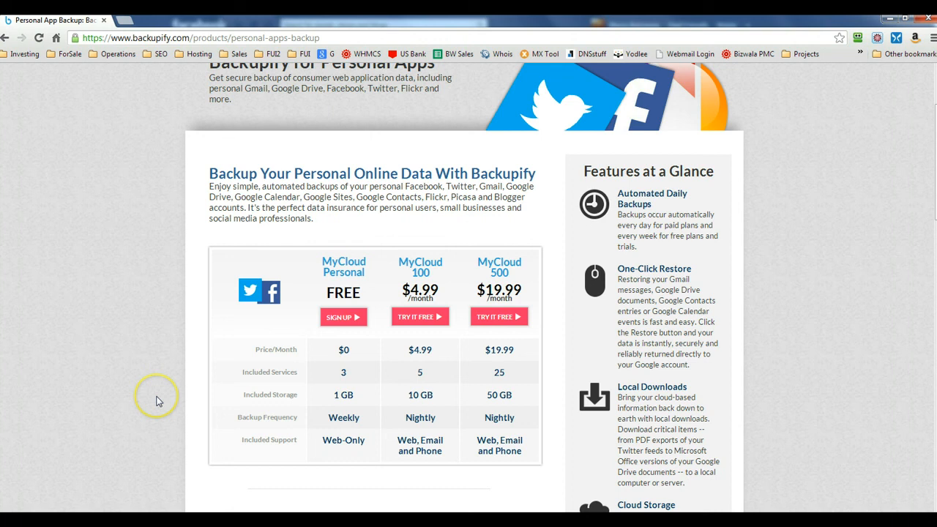
pyautogui.moveTo(158, 401)
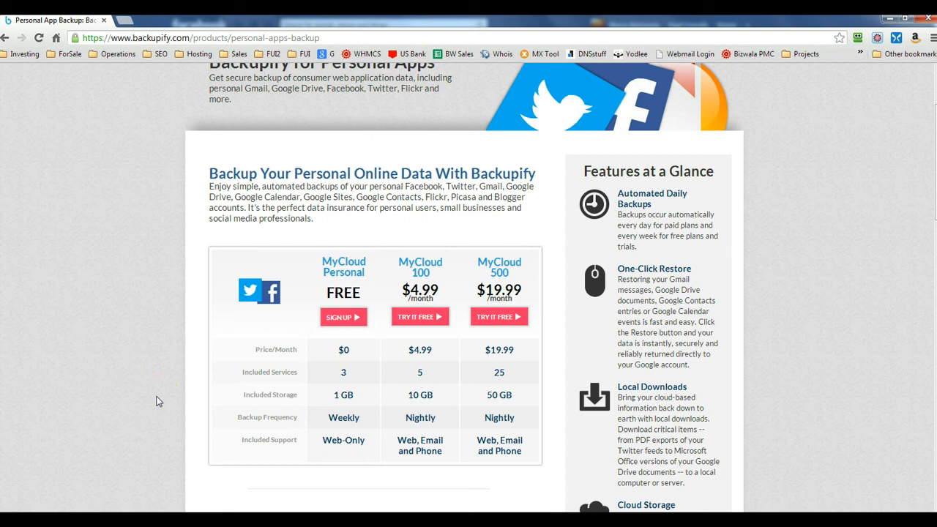